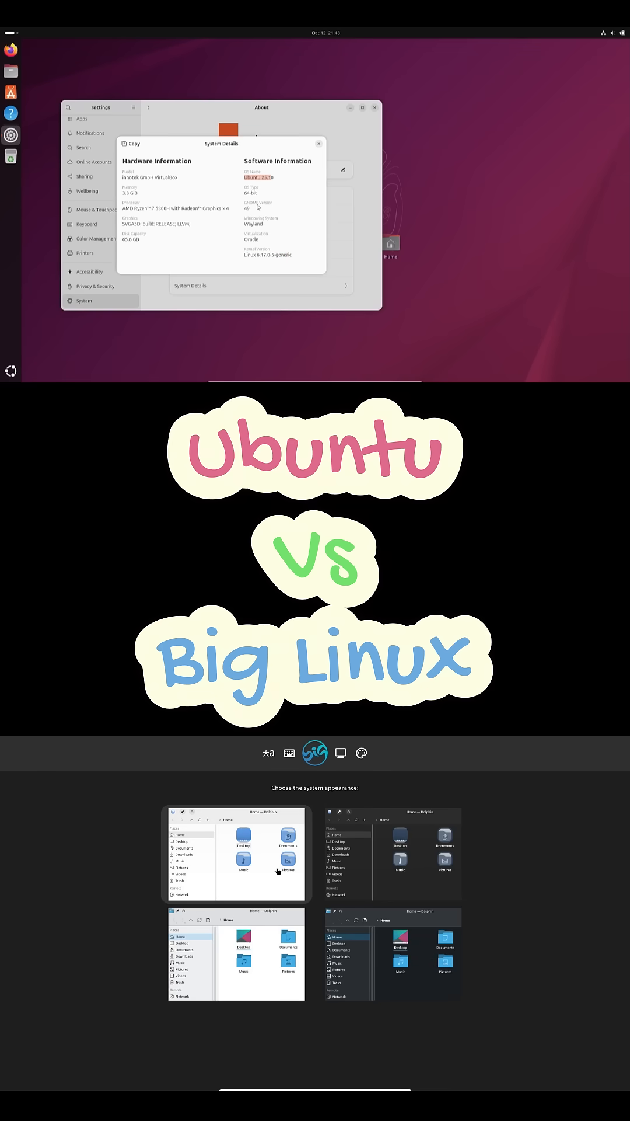
# - Close Ubuntu's About system details and bring up Big Linux's launcher on the Utilities category
pyautogui.click(318, 143)
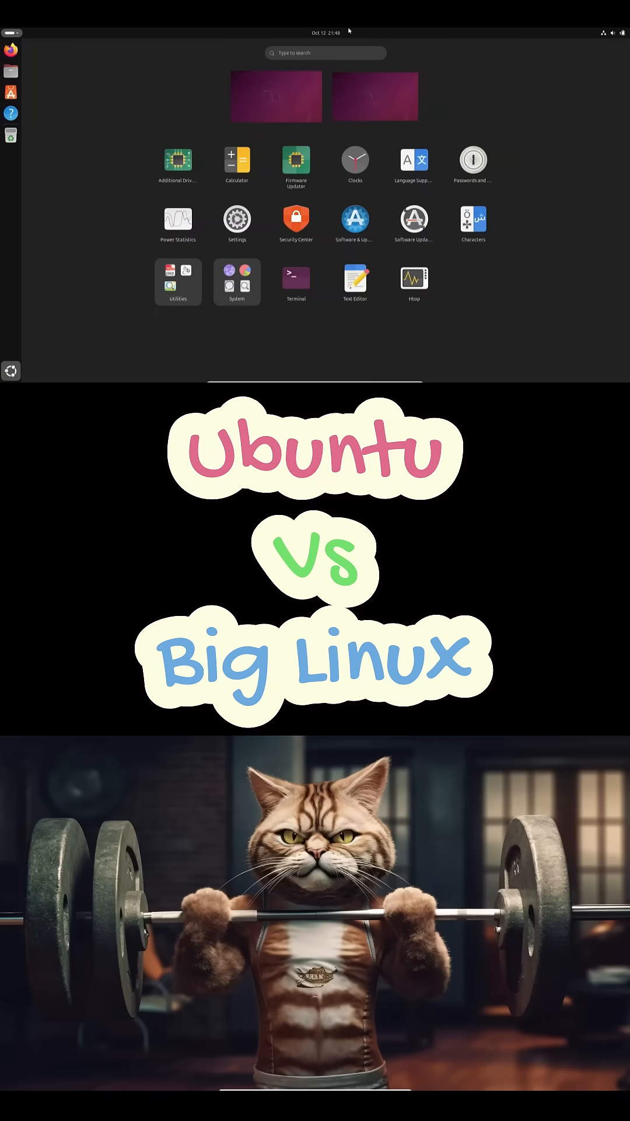
pyautogui.click(235, 220)
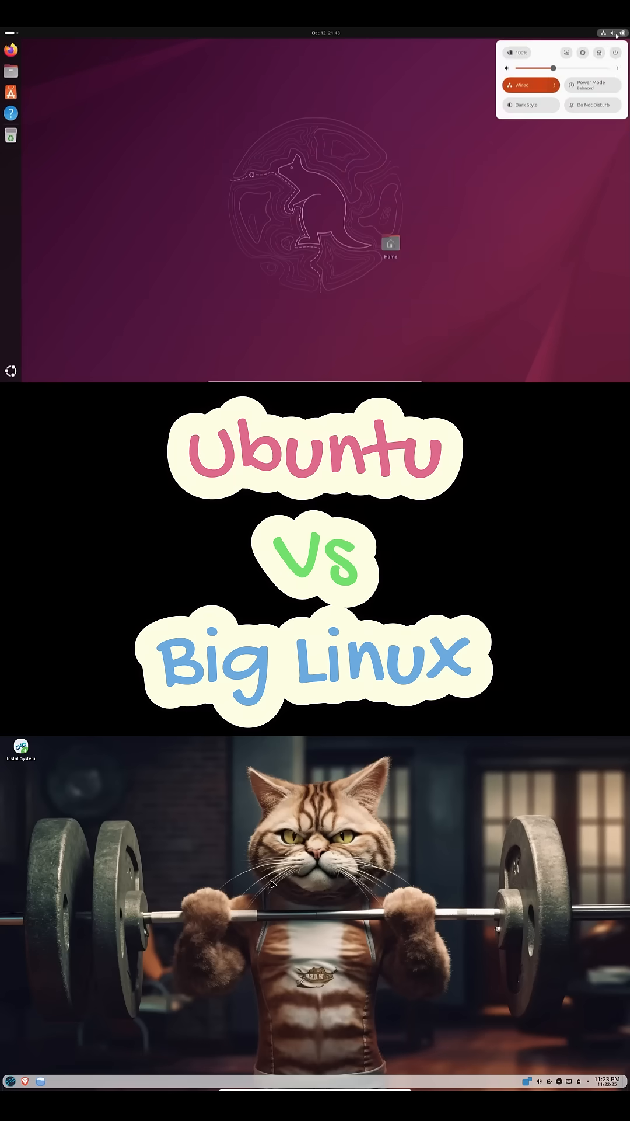
pyautogui.press('Super')
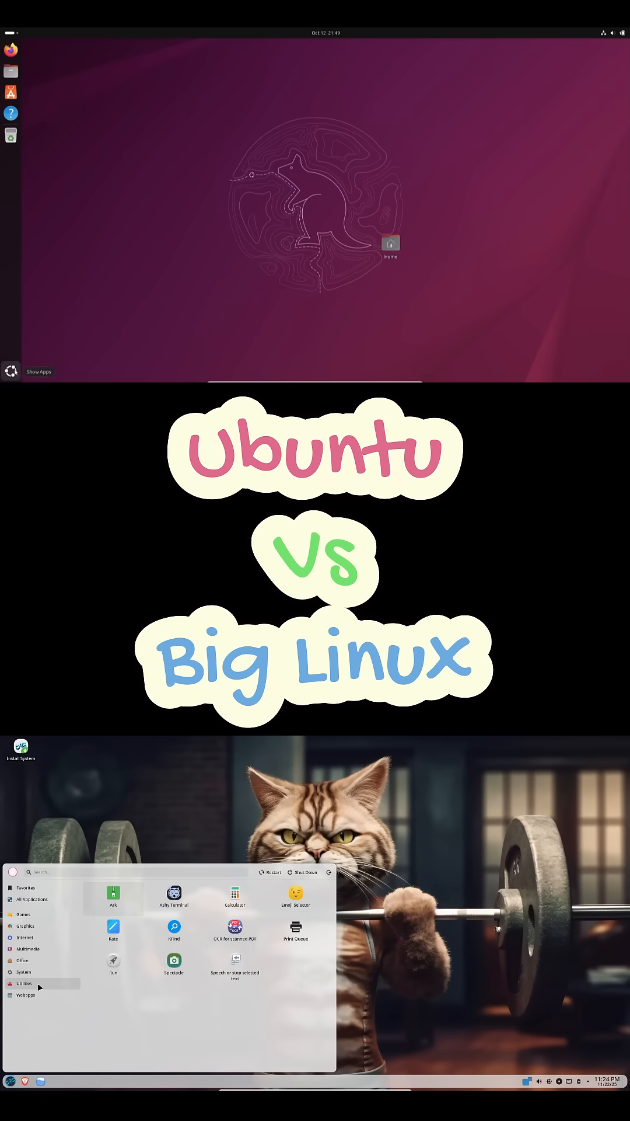
# - Close the Terminal About window and show File History & Trash beside Big Linux Control Center's About
pyautogui.click(26, 994)
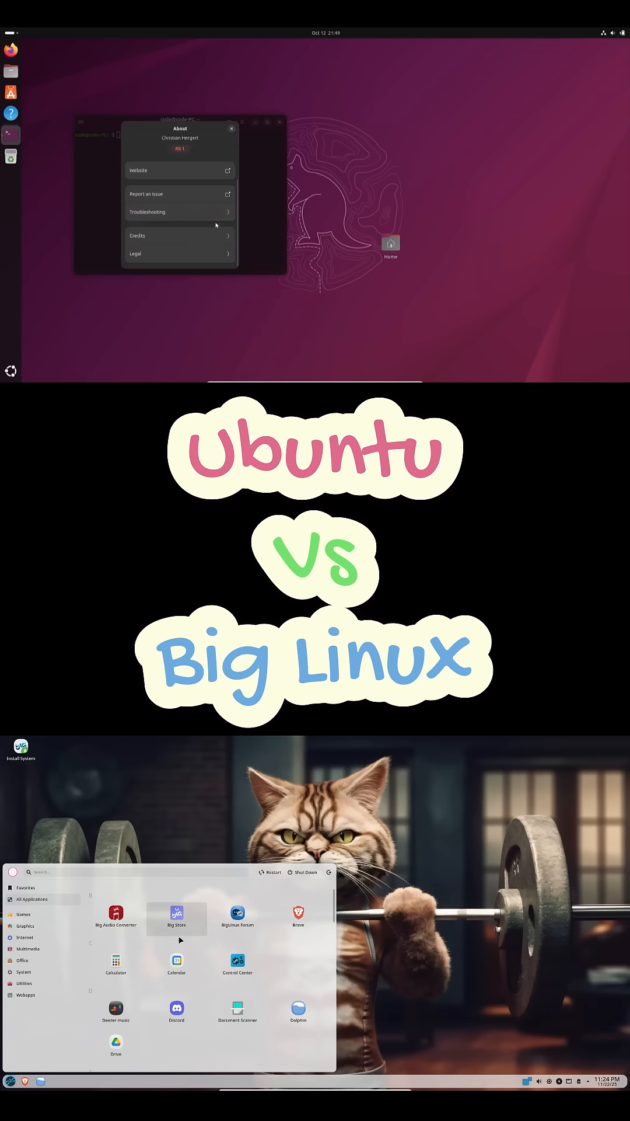
pyautogui.moveTo(196, 222)
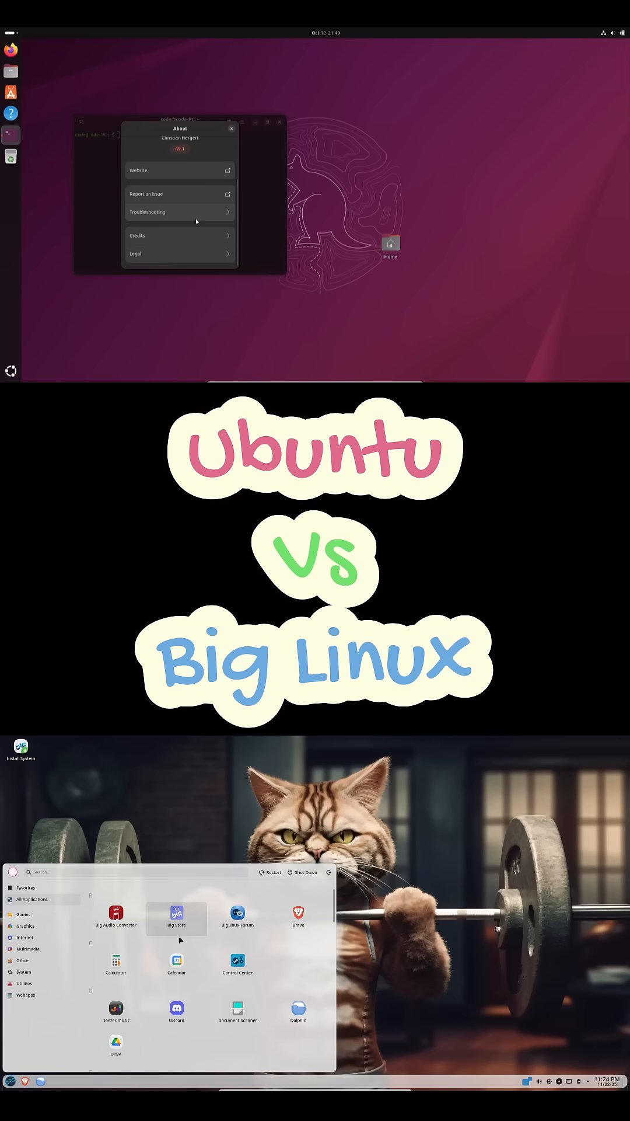
pyautogui.click(231, 128)
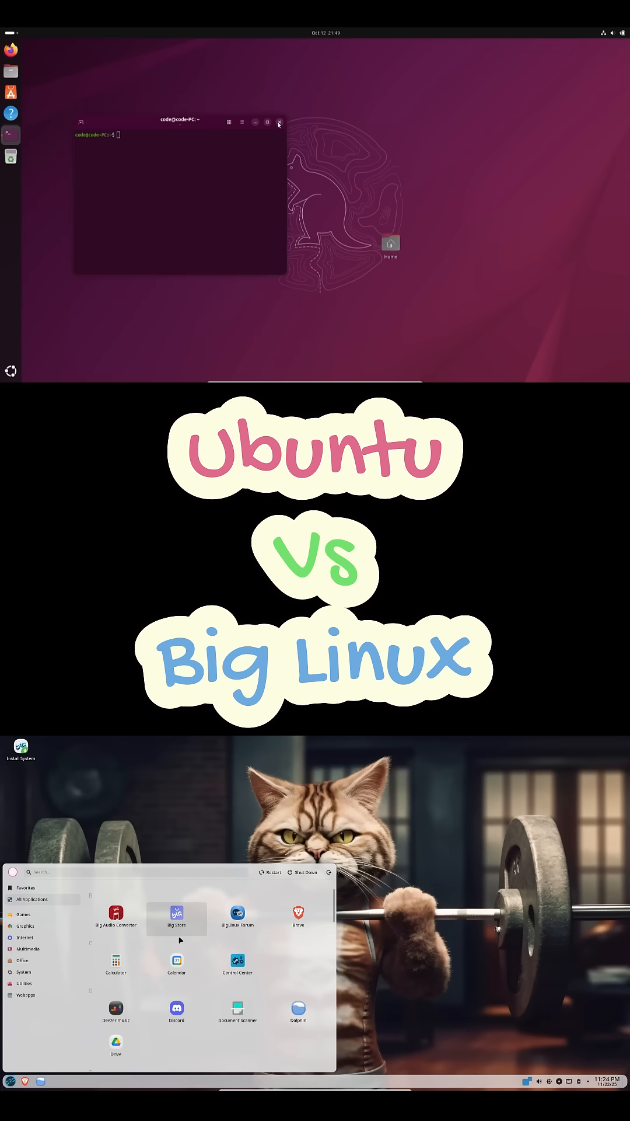
pyautogui.click(279, 120)
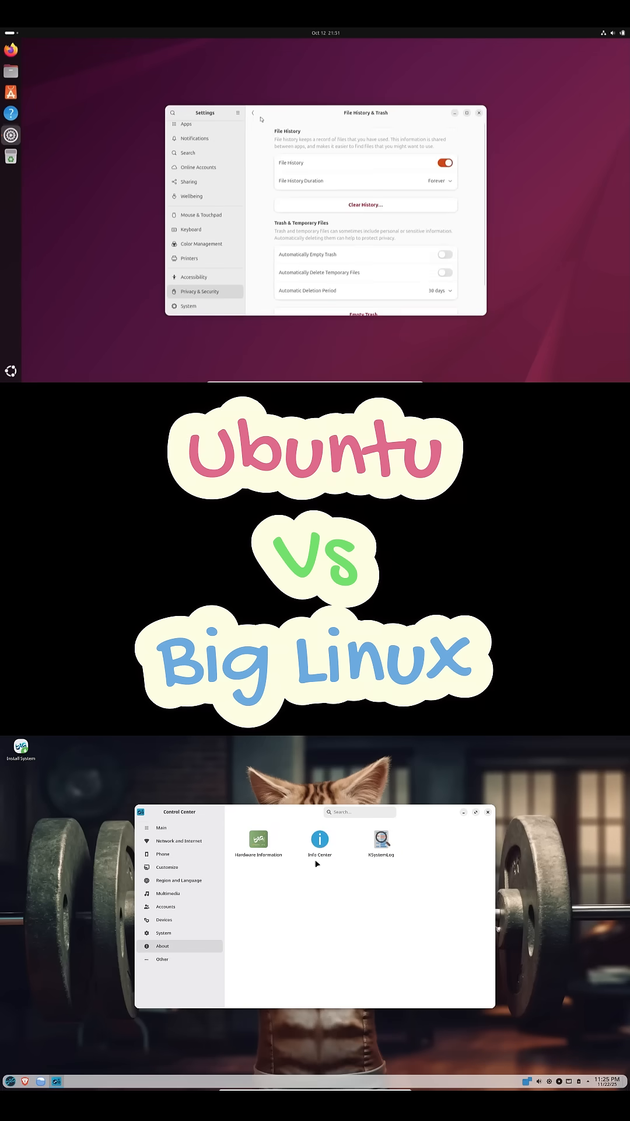
# - Return to Privacy & Security and show App Permissions beside Big Linux's Info Center system details
pyautogui.click(320, 843)
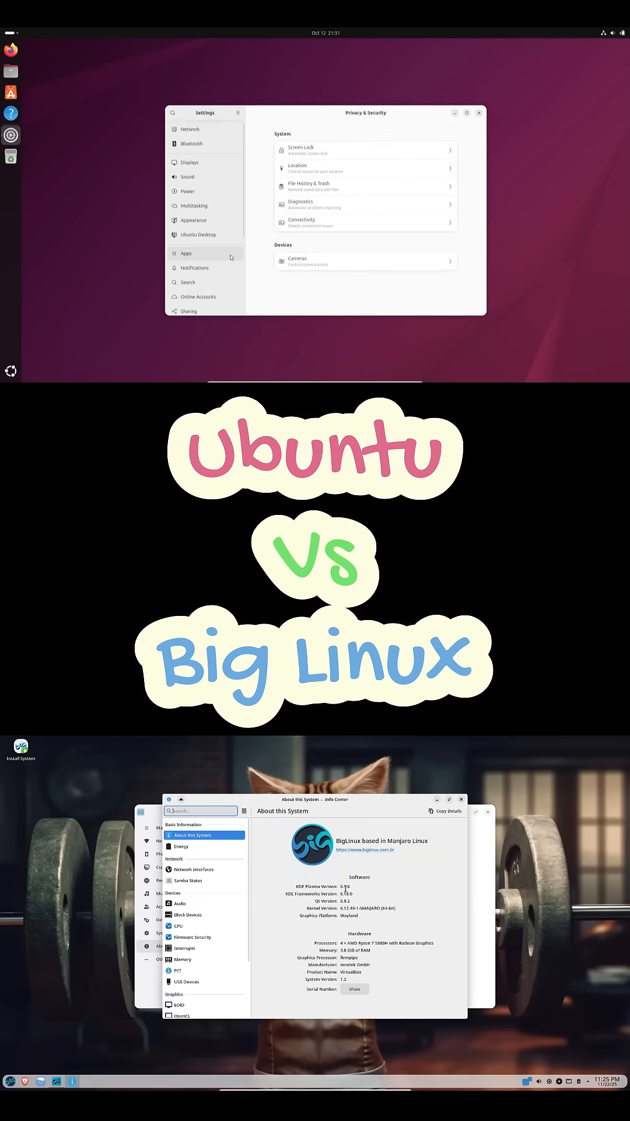
pyautogui.click(199, 203)
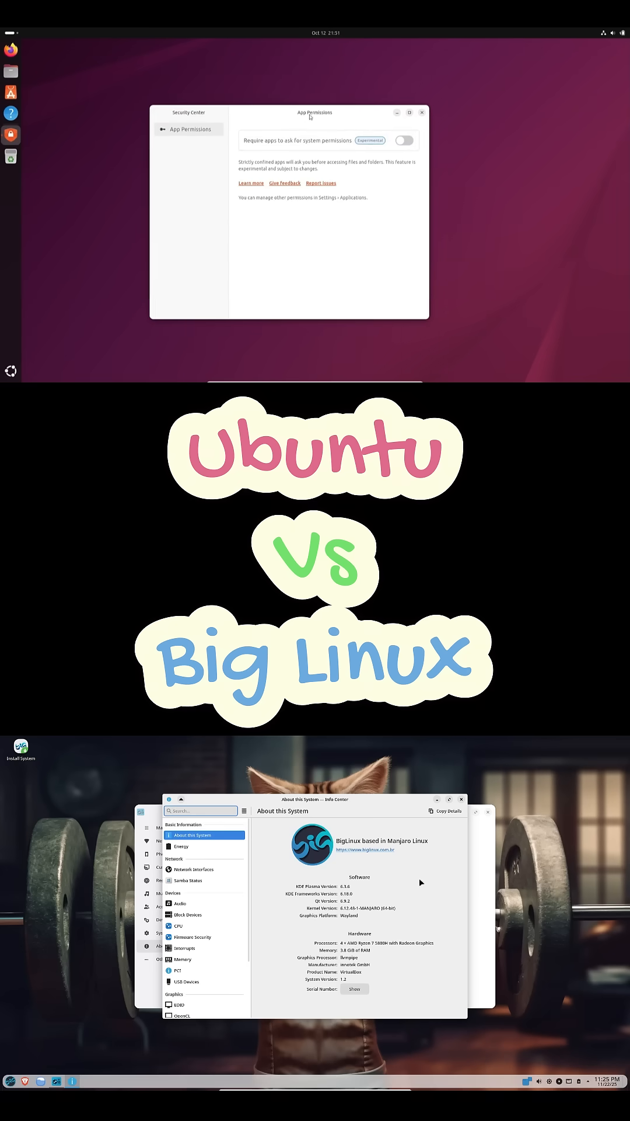
# - Toggle 'Require apps to ask for system permissions' on, authenticate, toggle it back off and close Security Center
pyautogui.click(404, 140)
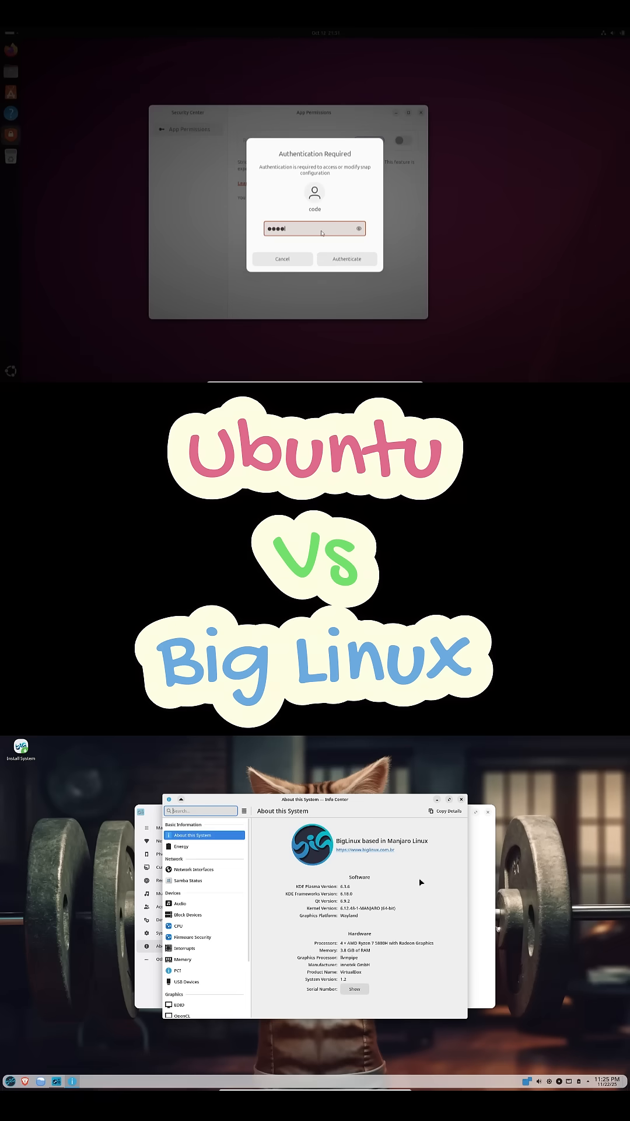
pyautogui.click(347, 259)
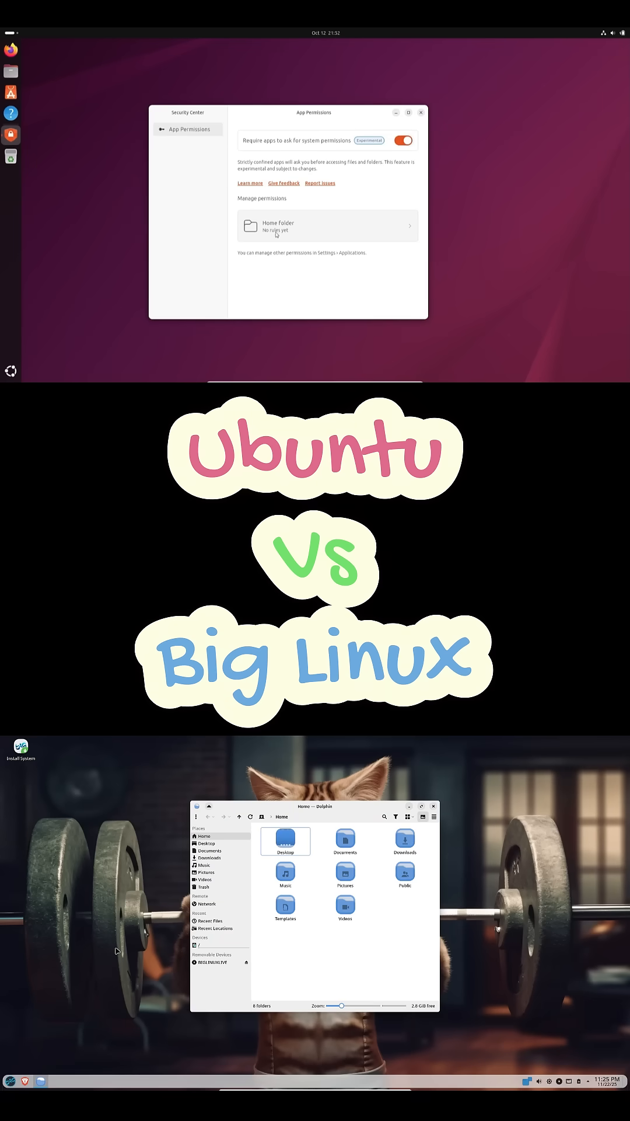
pyautogui.click(403, 140)
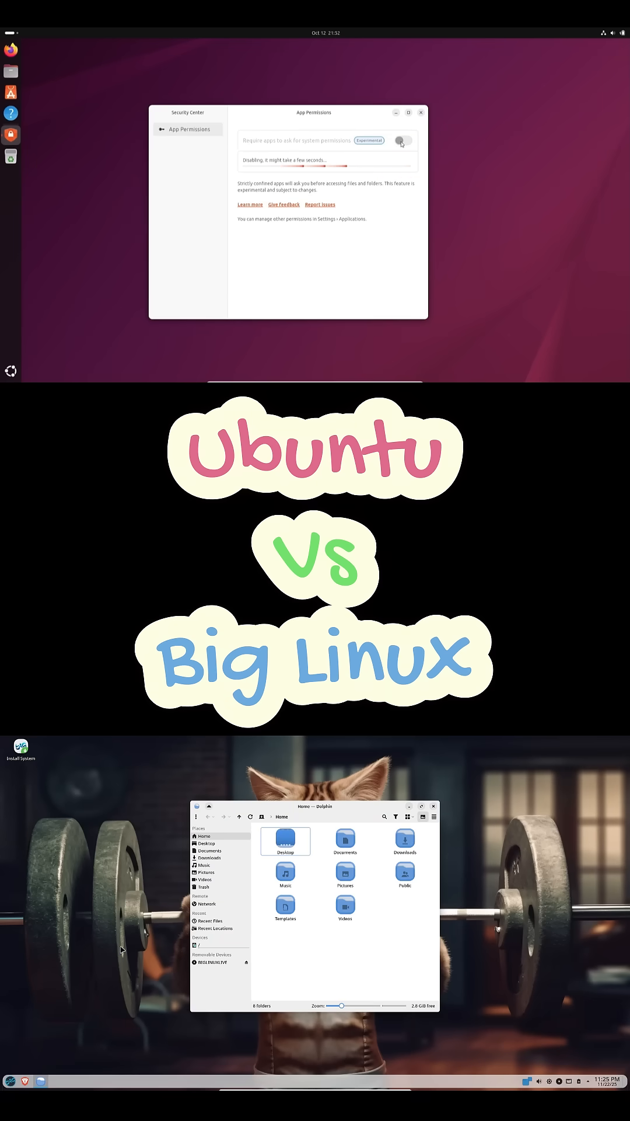
pyautogui.click(420, 112)
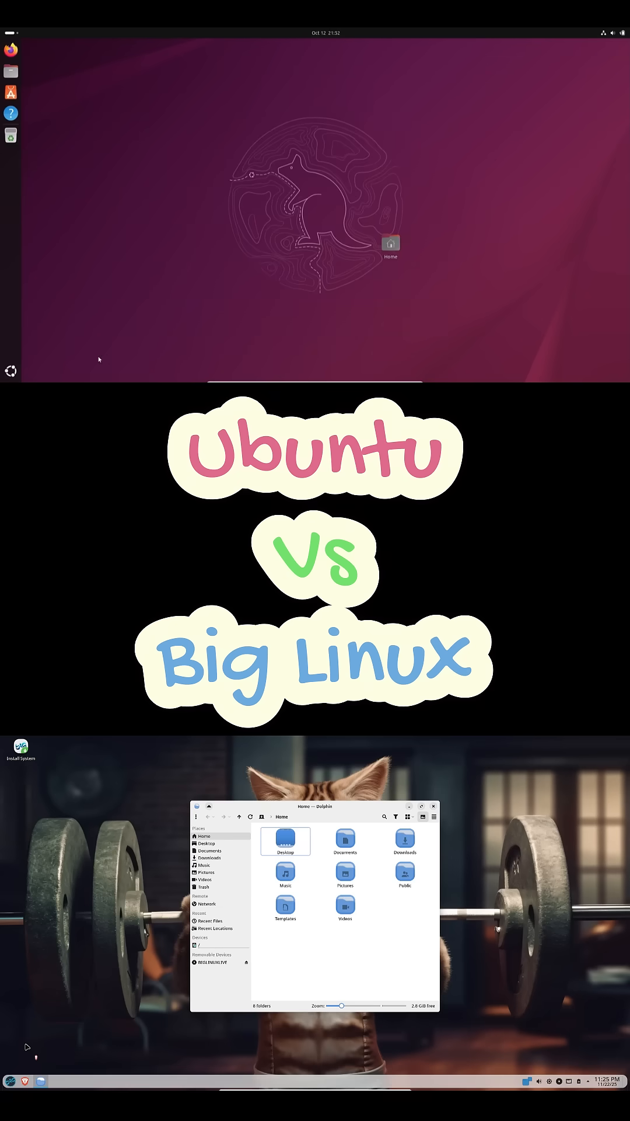
# - Run screenfetch in Terminal, then launch Firefox with 'ubuntu' typed in its address bar
pyautogui.write('scree')
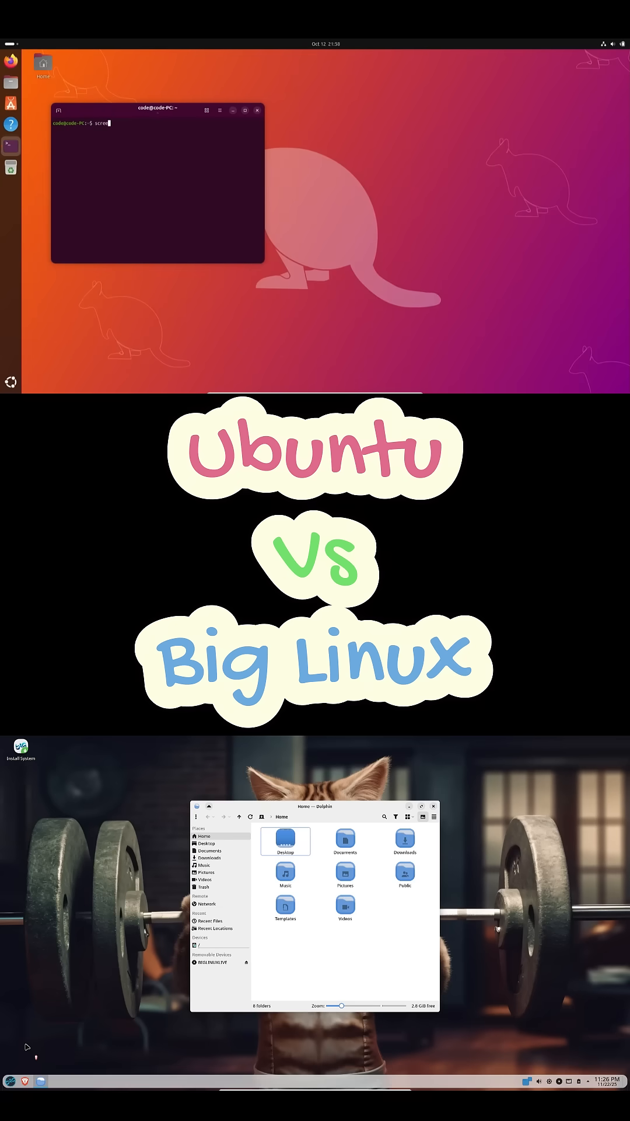
pyautogui.write('nfetch')
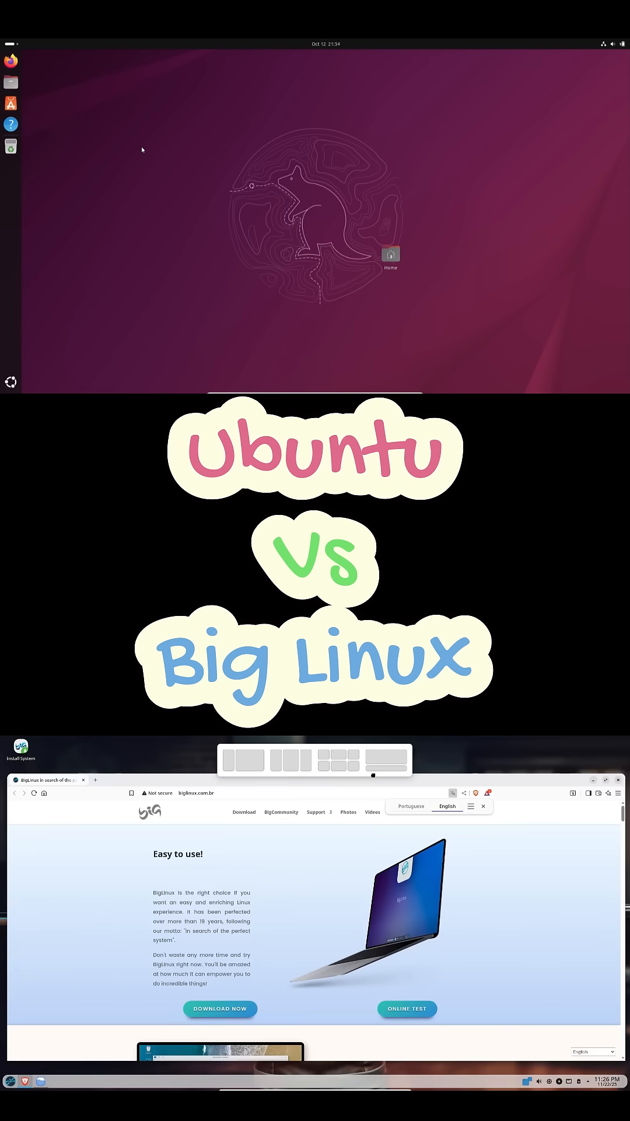
pyautogui.click(12, 103)
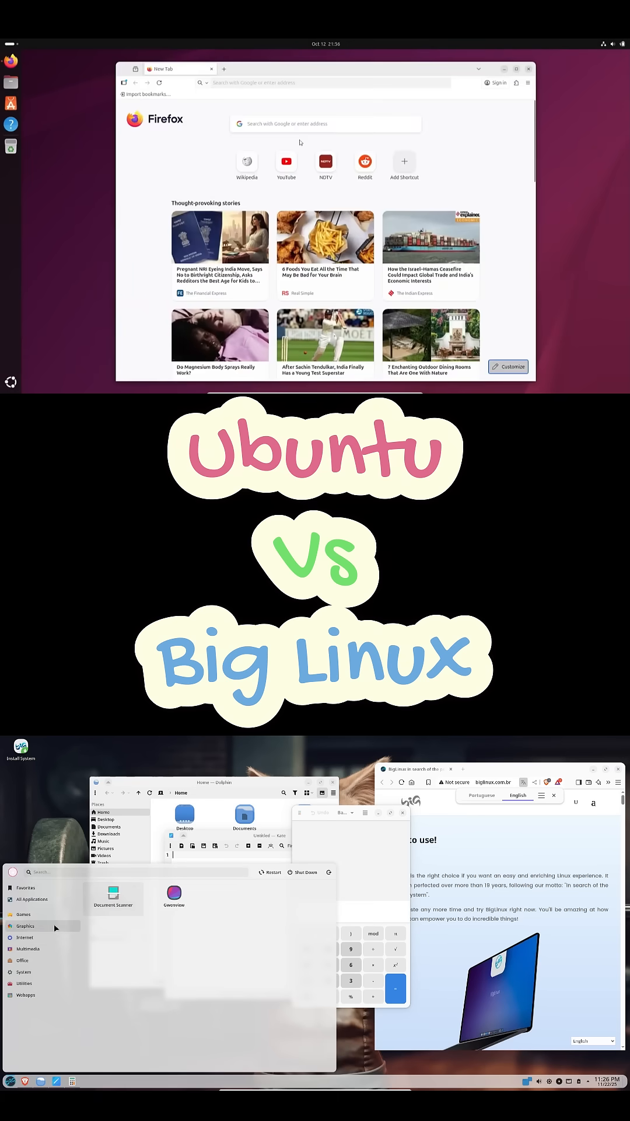
pyautogui.write('ubuntu')
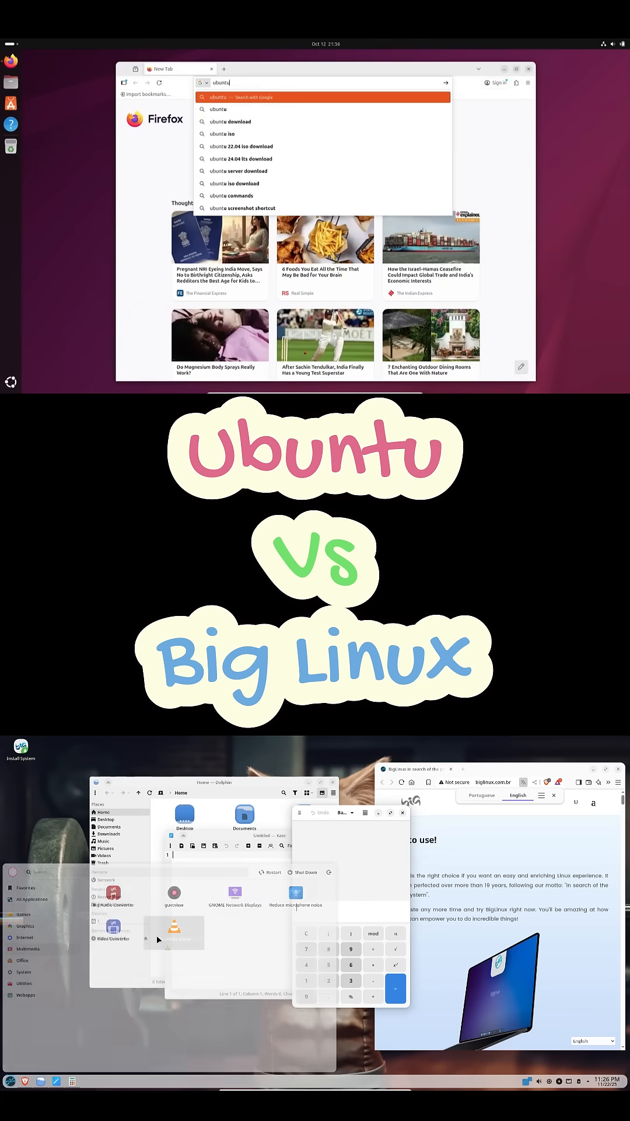